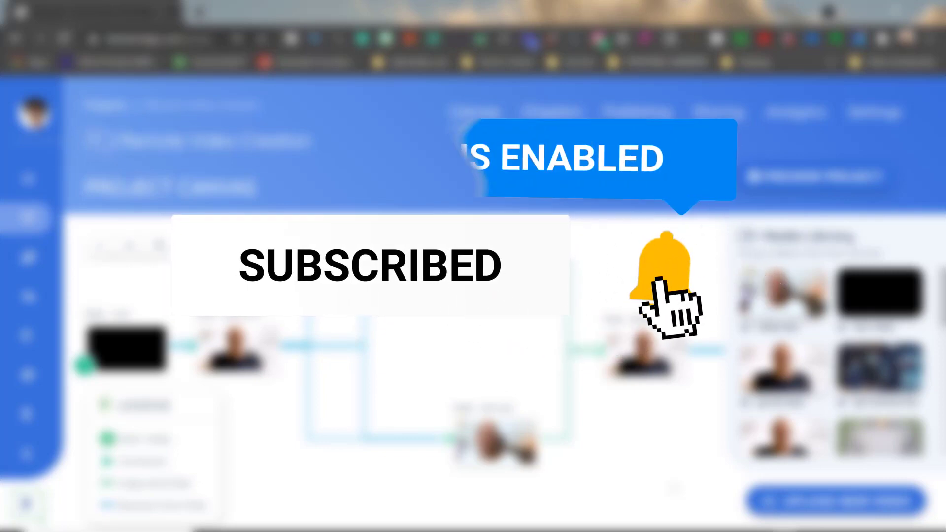
pyautogui.click(664, 271)
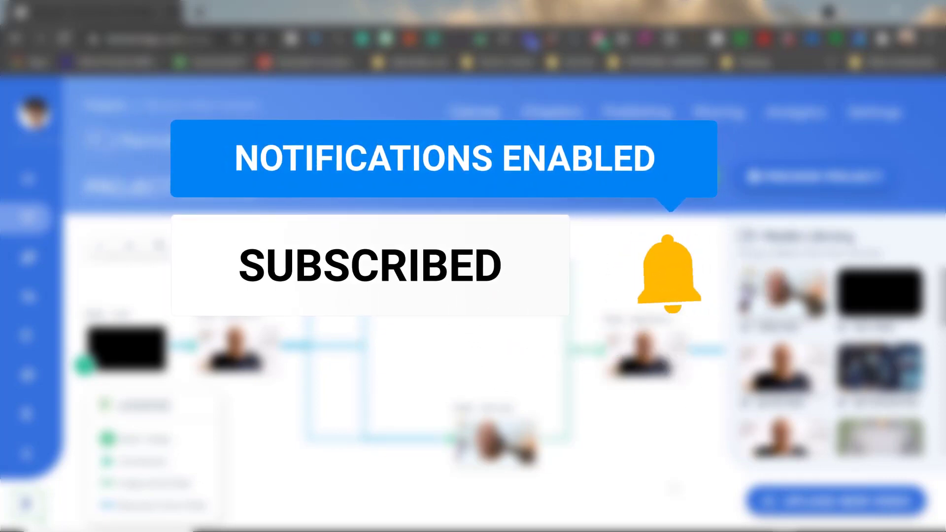